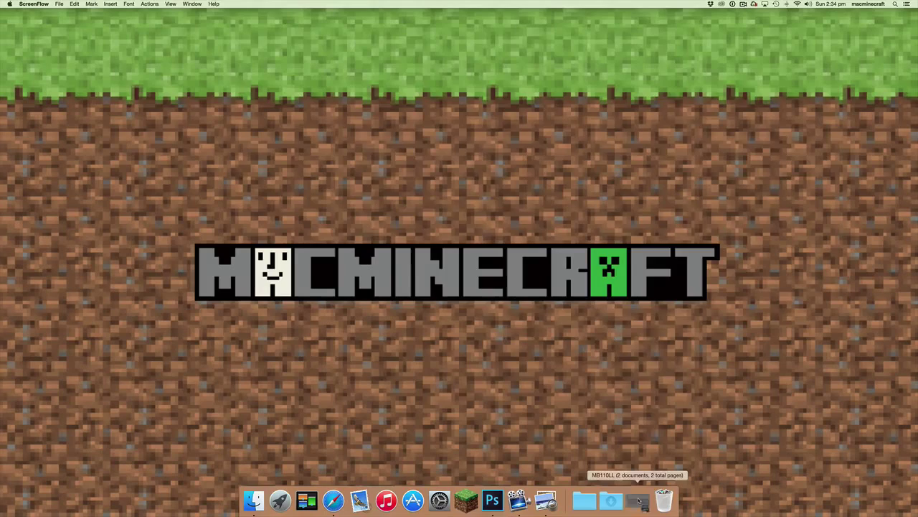
Reopen the combined MB110LL document from the Dock, showing the plain MB110LL keyboard page
left_click(638, 500)
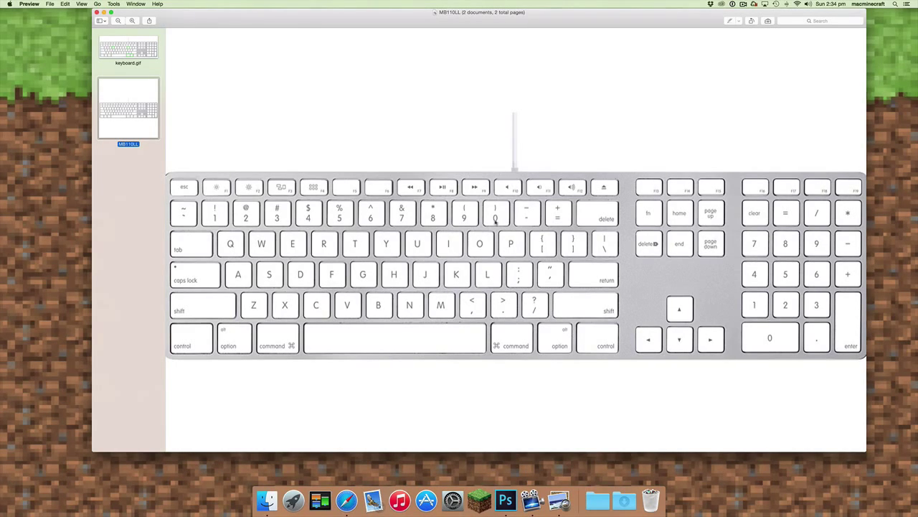
mouse_move(495, 276)
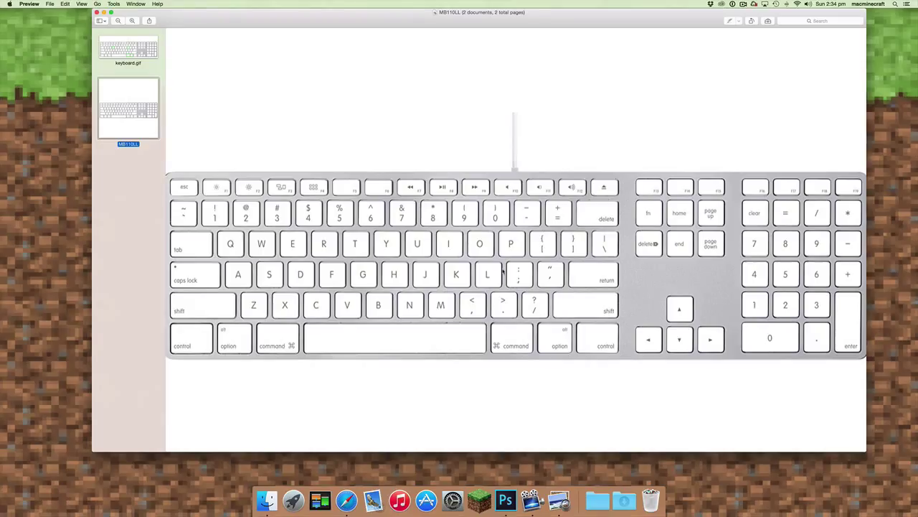
mouse_move(503, 231)
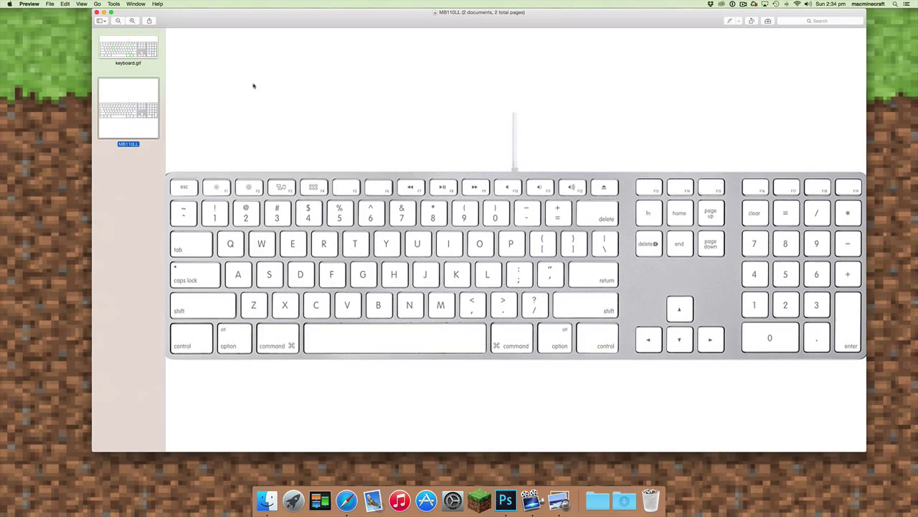
Display keyboard.gif, with the Command, Option, P and R keys outlined in green
left_click(128, 49)
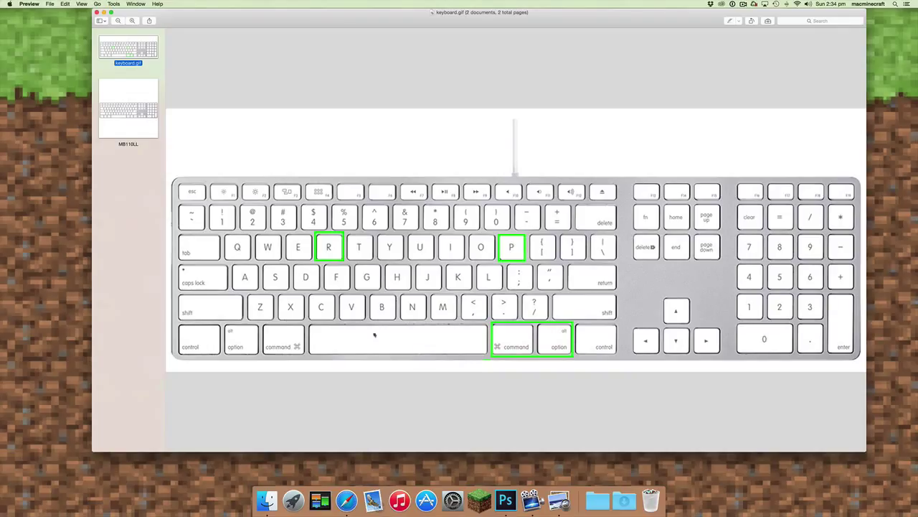
mouse_move(509, 352)
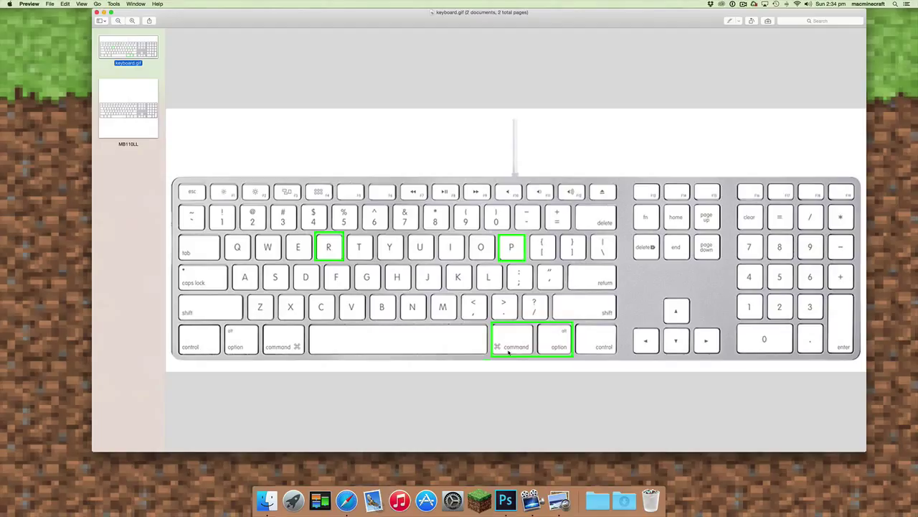
mouse_move(318, 264)
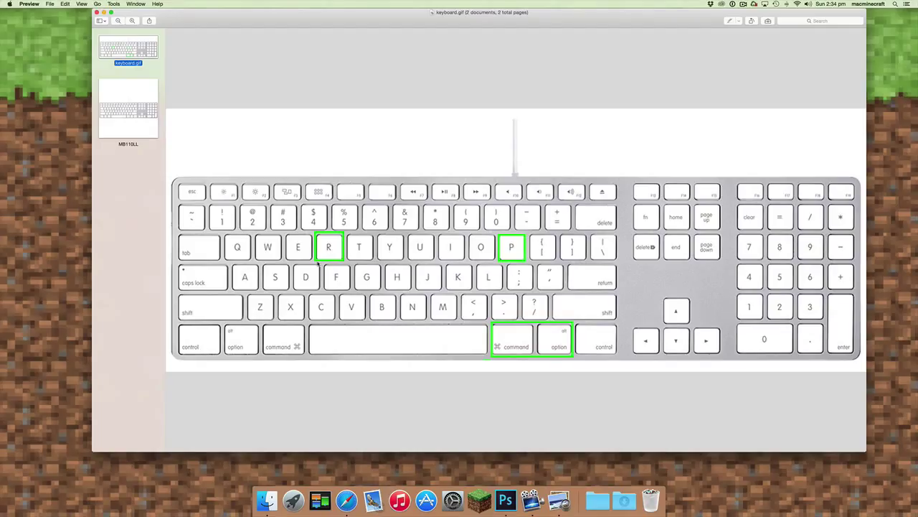